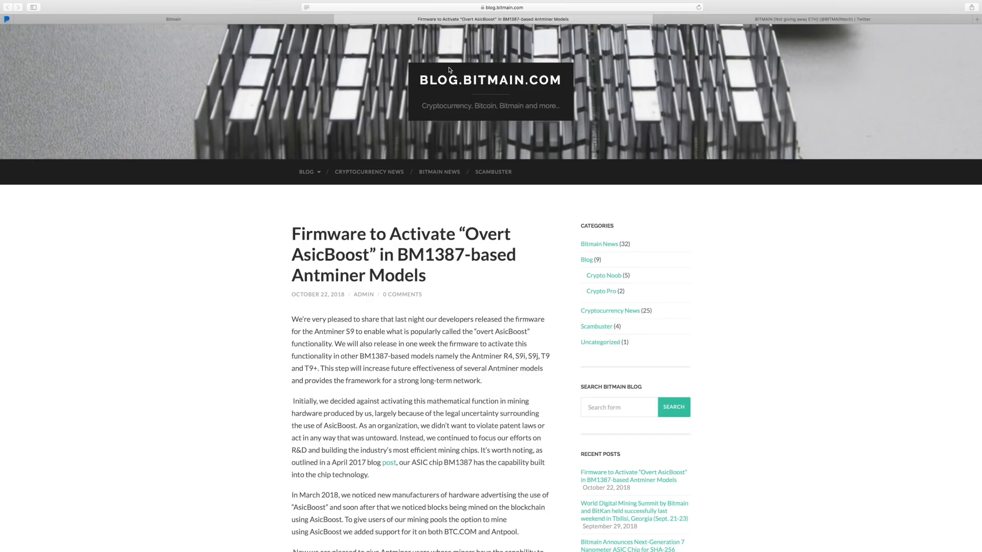
mouse_move(464, 14)
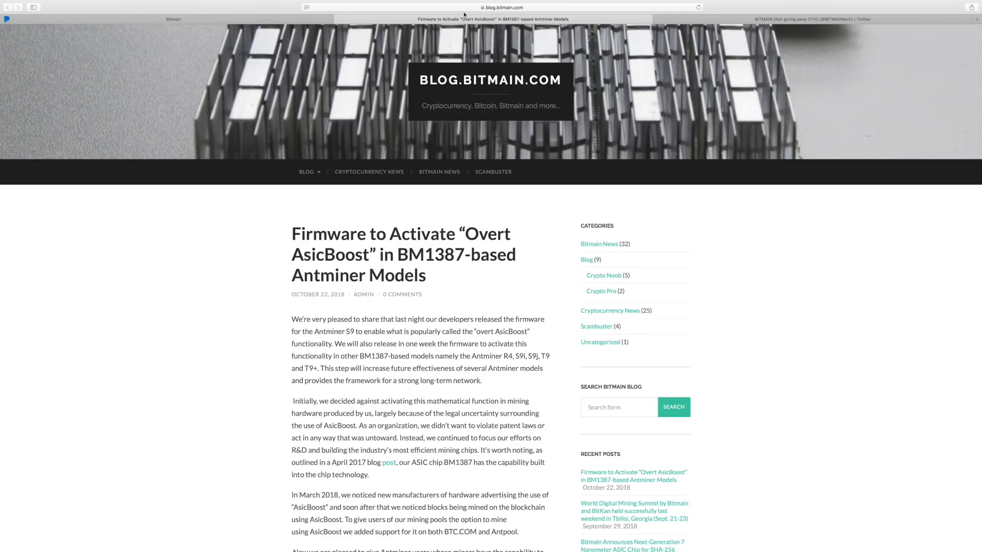
Switch from the overt AsicBoost blog post to Bitmain's Twitter profile
click(811, 18)
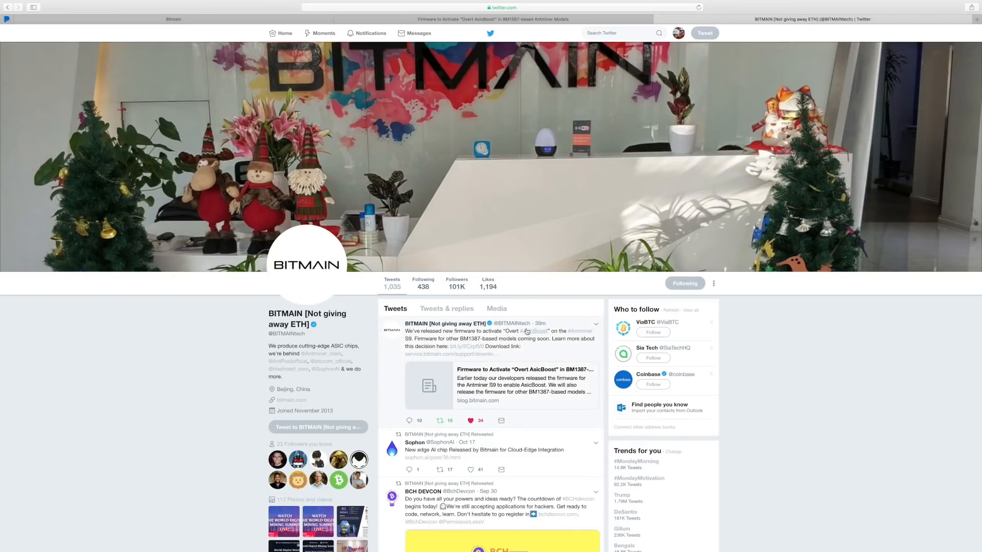
mouse_move(538, 323)
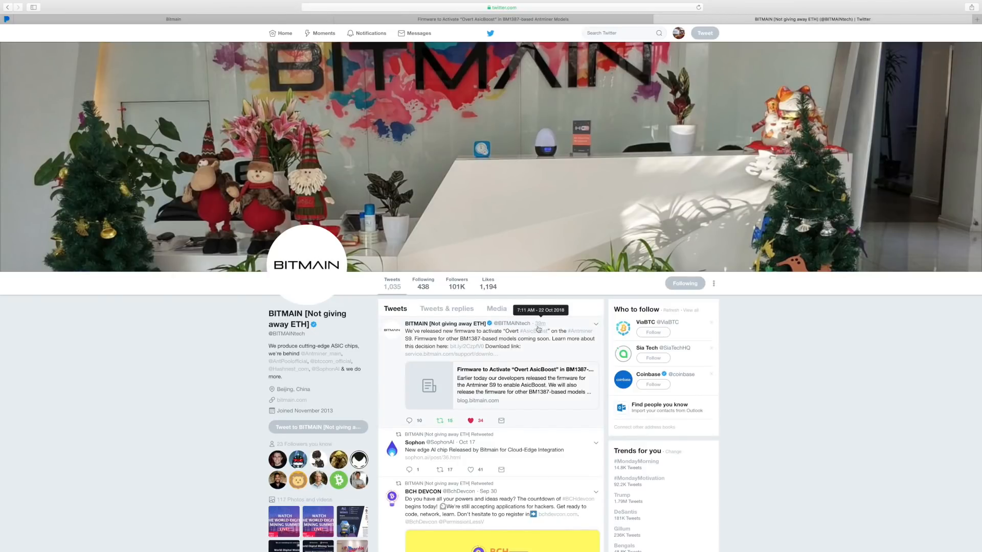
mouse_move(470, 346)
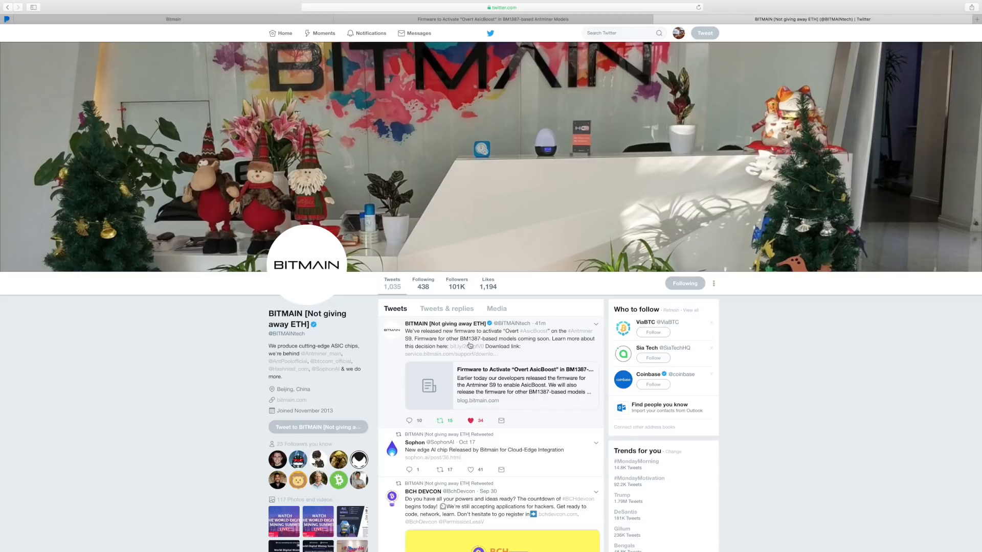
mouse_move(433, 52)
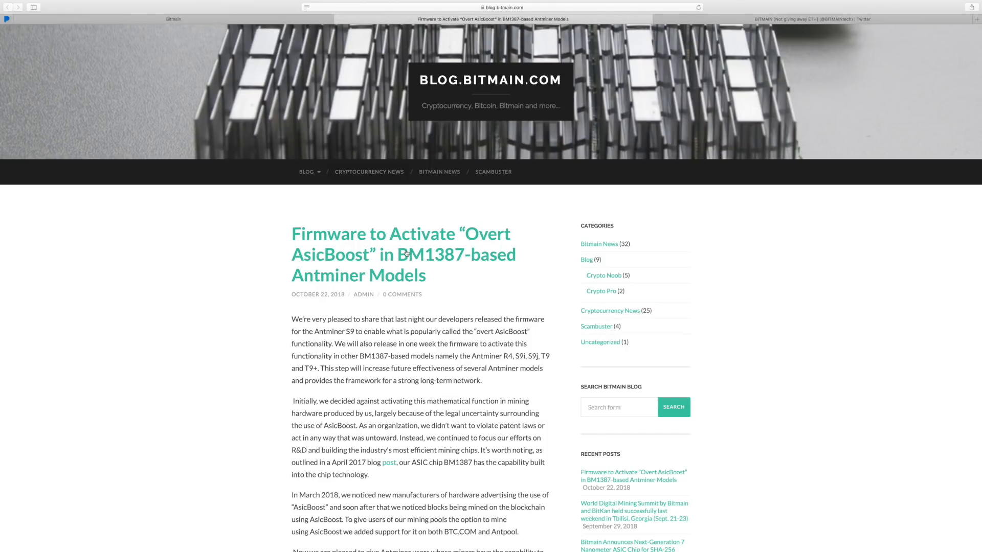
mouse_move(407, 255)
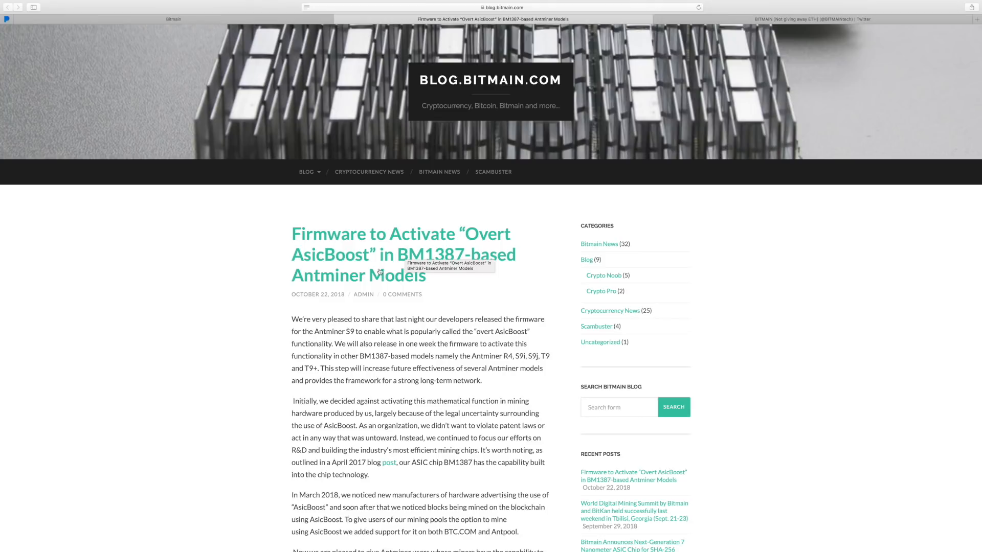
mouse_move(236, 5)
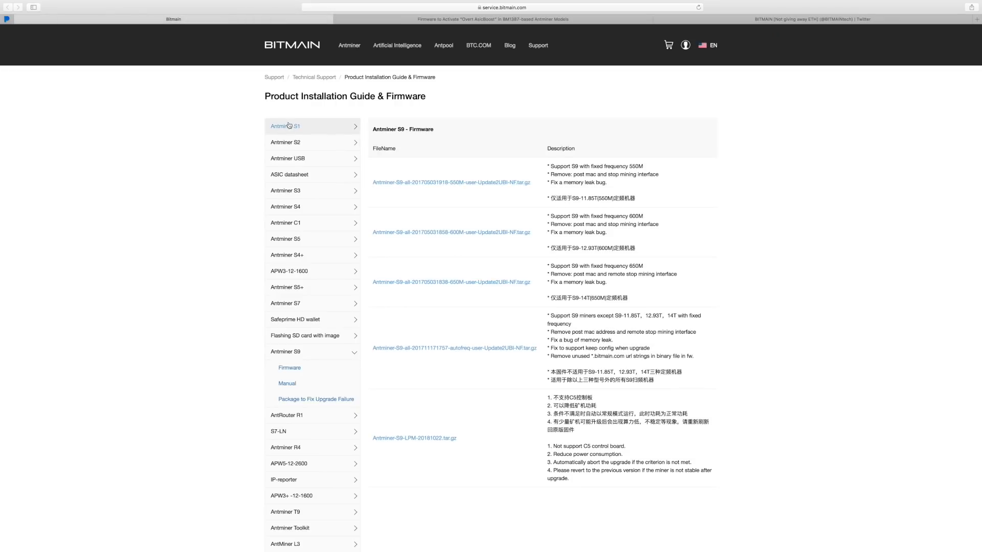
mouse_move(428, 325)
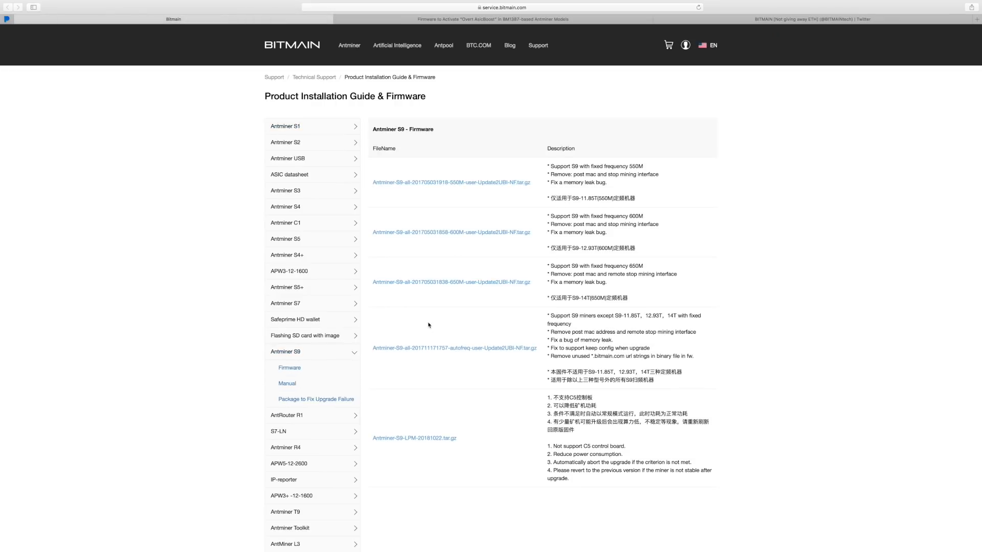
Look over the Antminer S9 firmware file list, then return to the blog post
scroll(down, 3)
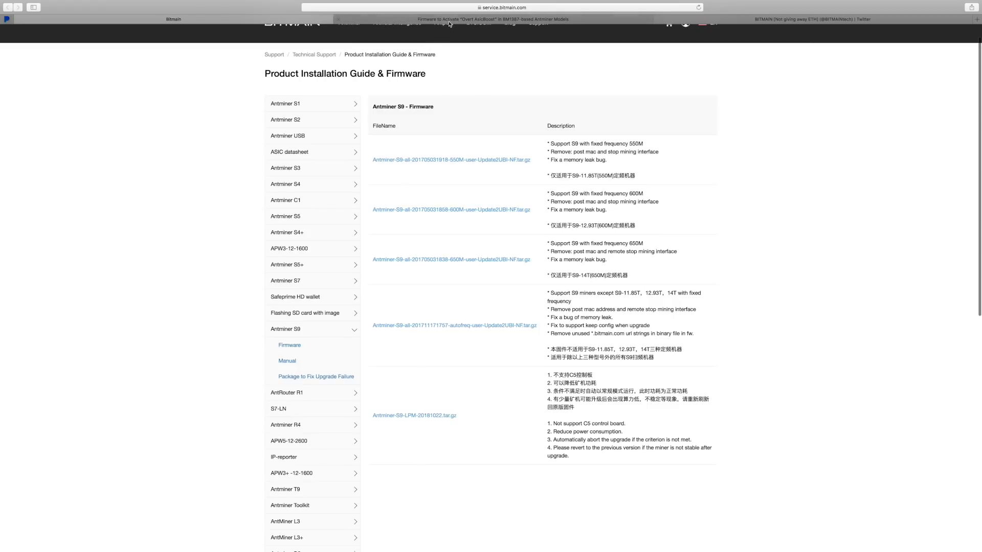
click(493, 19)
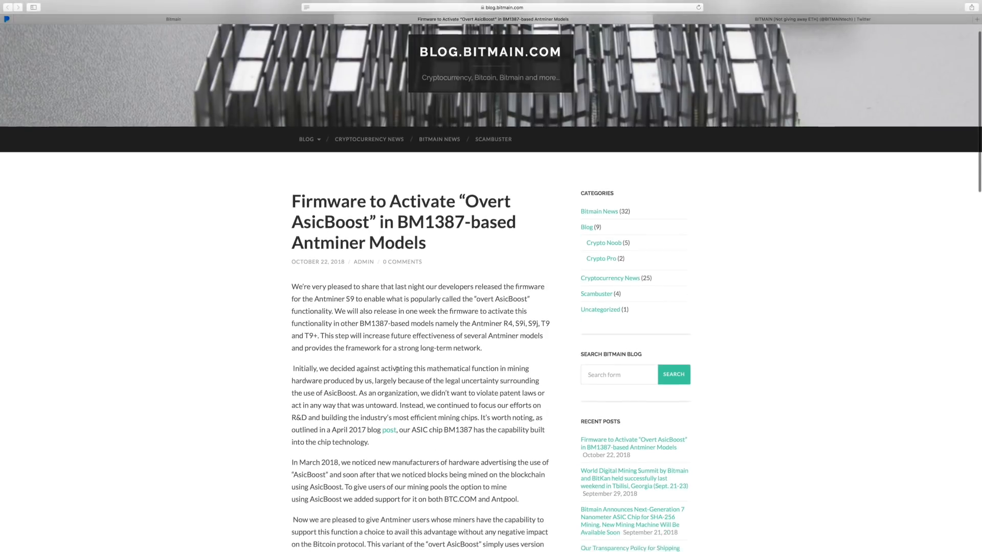
Read down the AsicBoost post to its list of two main objectives
scroll(down, 3)
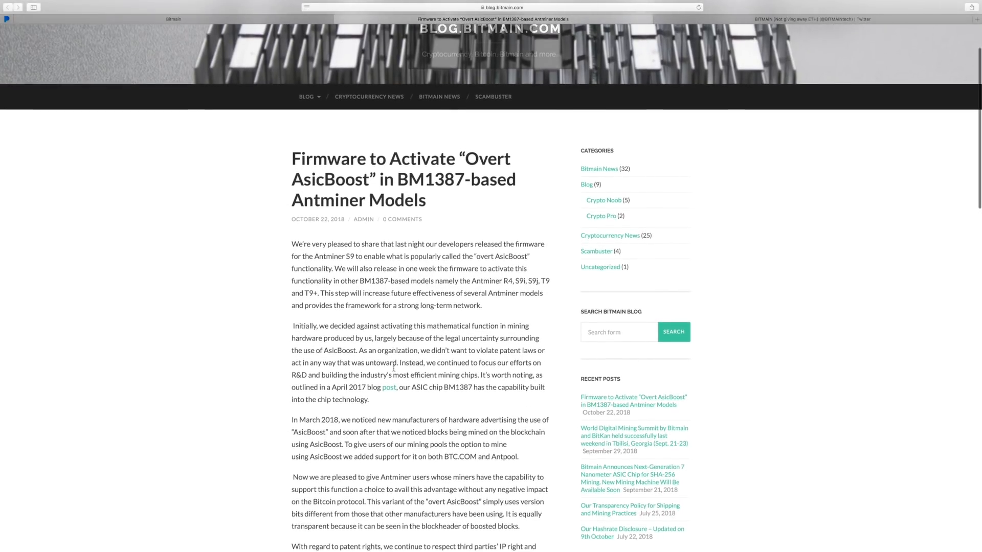
scroll(up, 3)
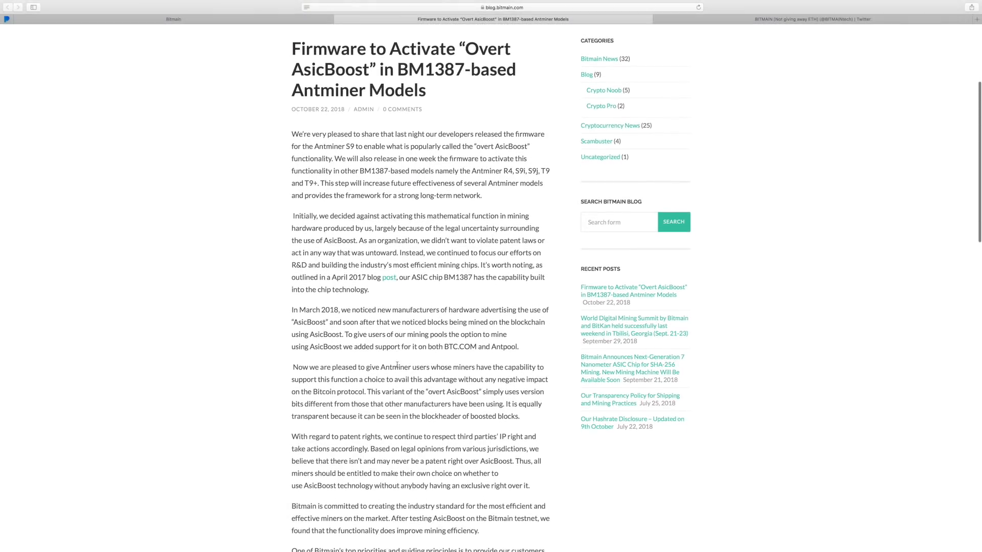
scroll(down, 3)
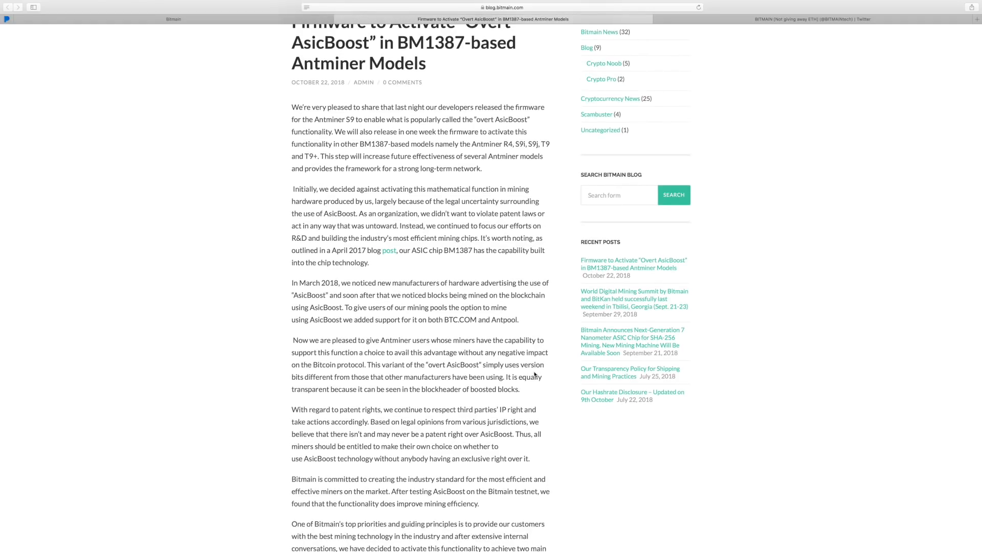
scroll(down, 3)
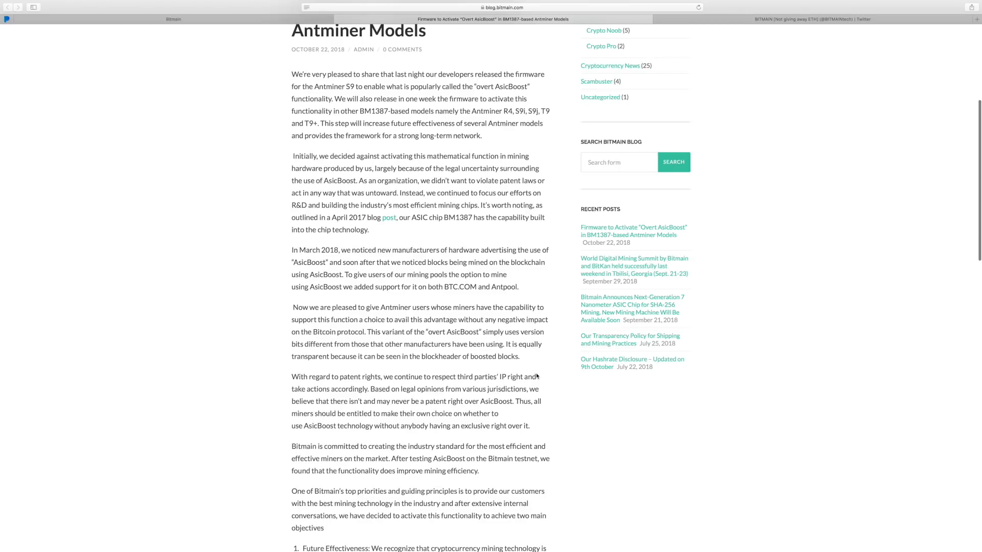
scroll(down, 3)
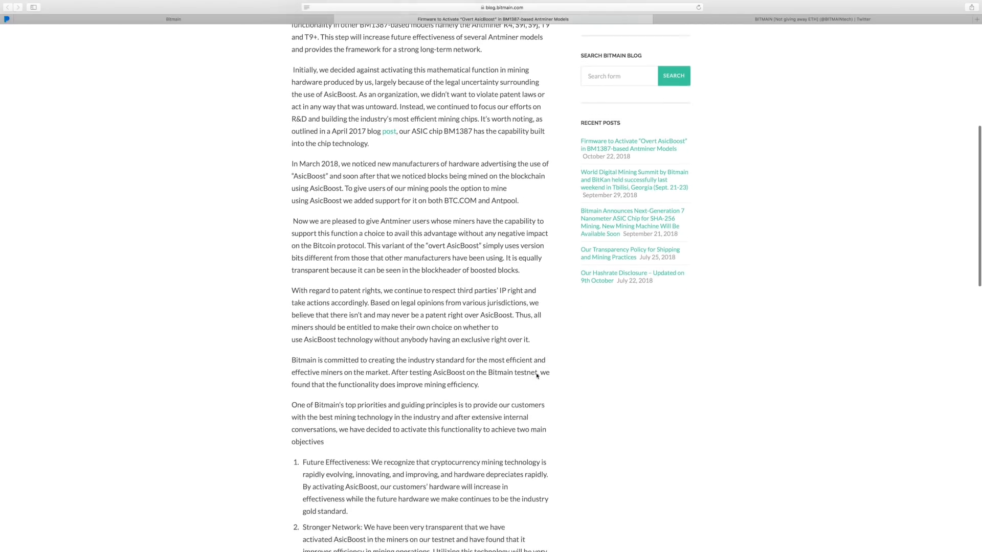
scroll(down, 3)
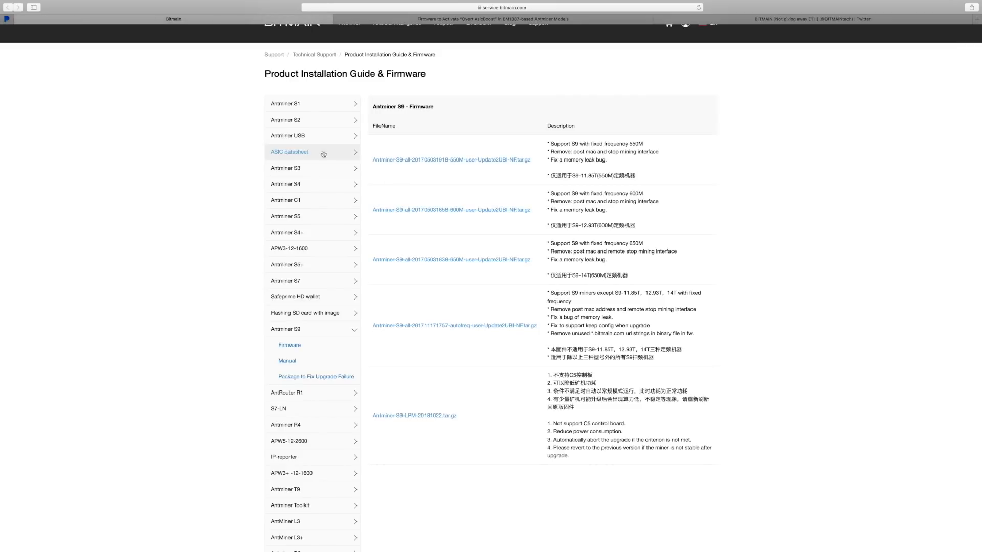
mouse_move(528, 294)
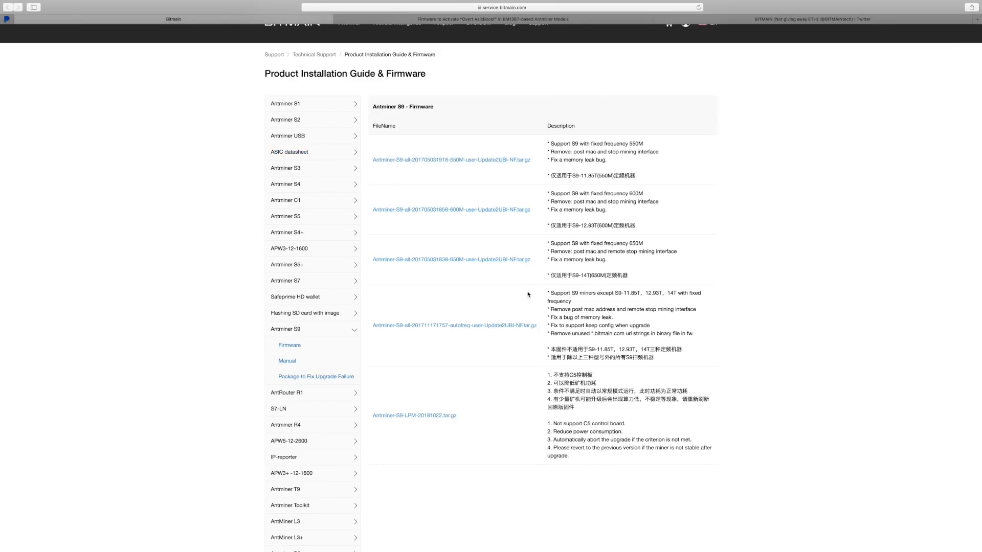
mouse_move(571, 268)
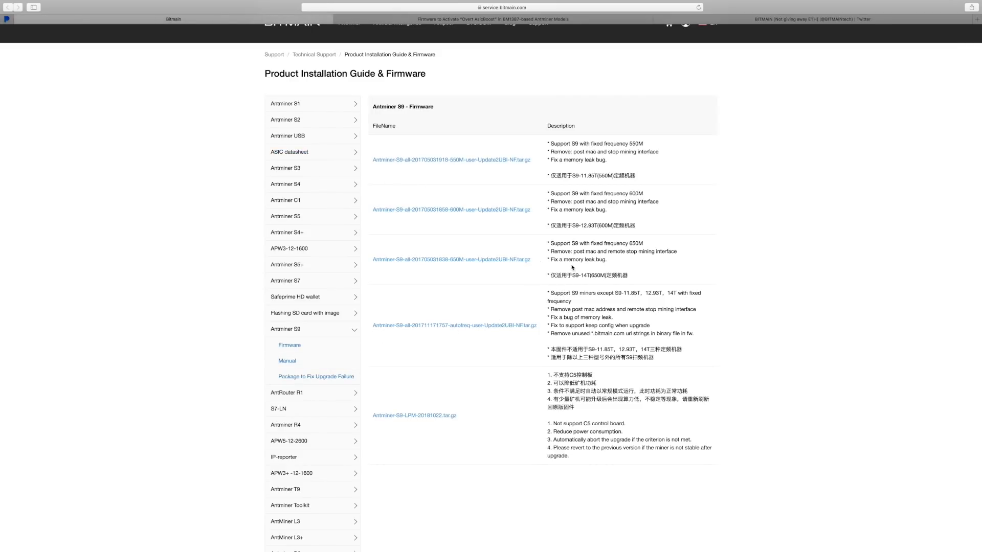
mouse_move(463, 282)
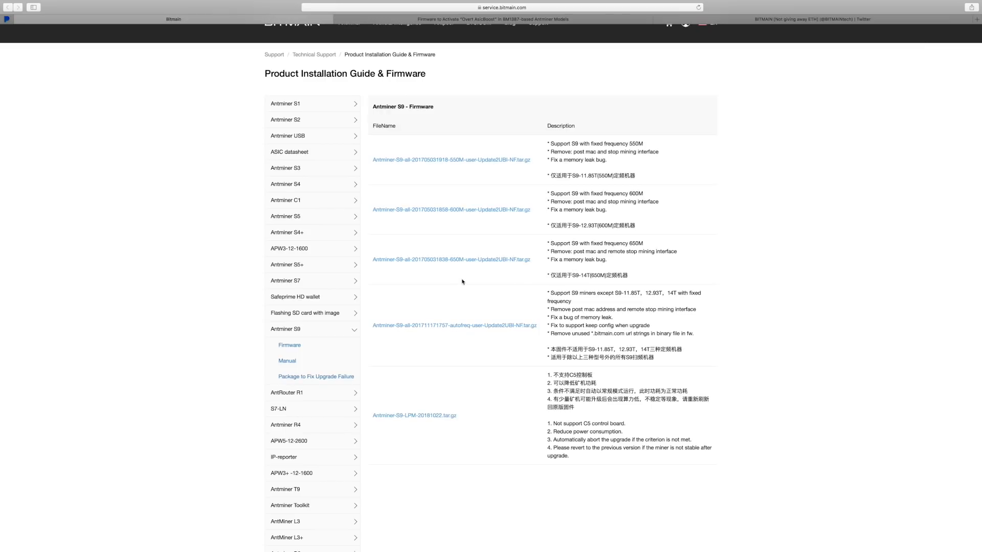
mouse_move(506, 32)
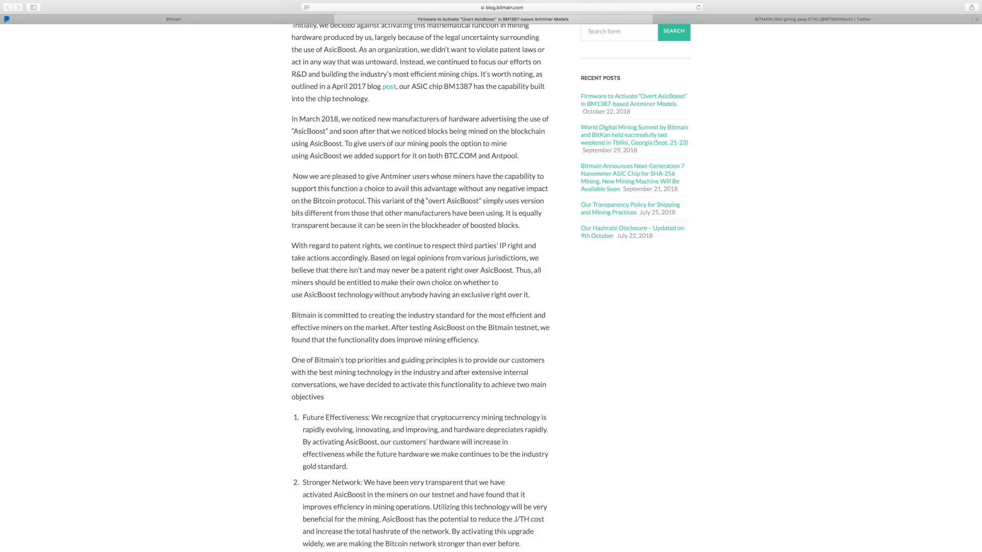
mouse_move(461, 171)
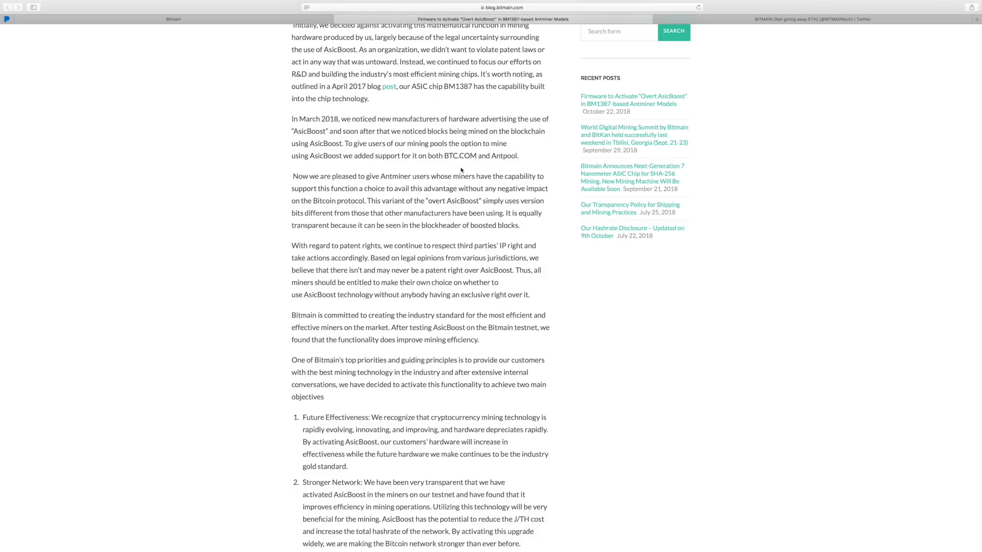
mouse_move(453, 184)
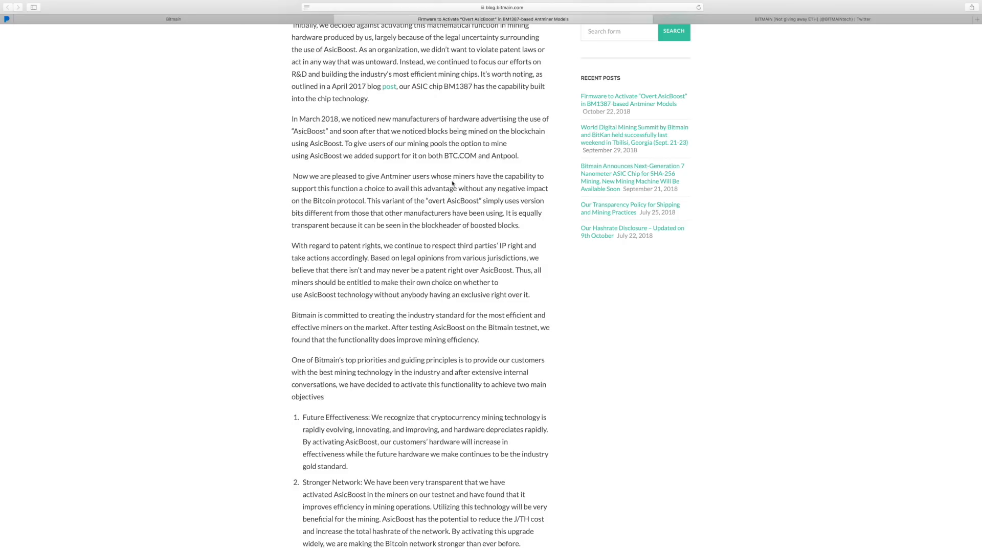
scroll(up, 3)
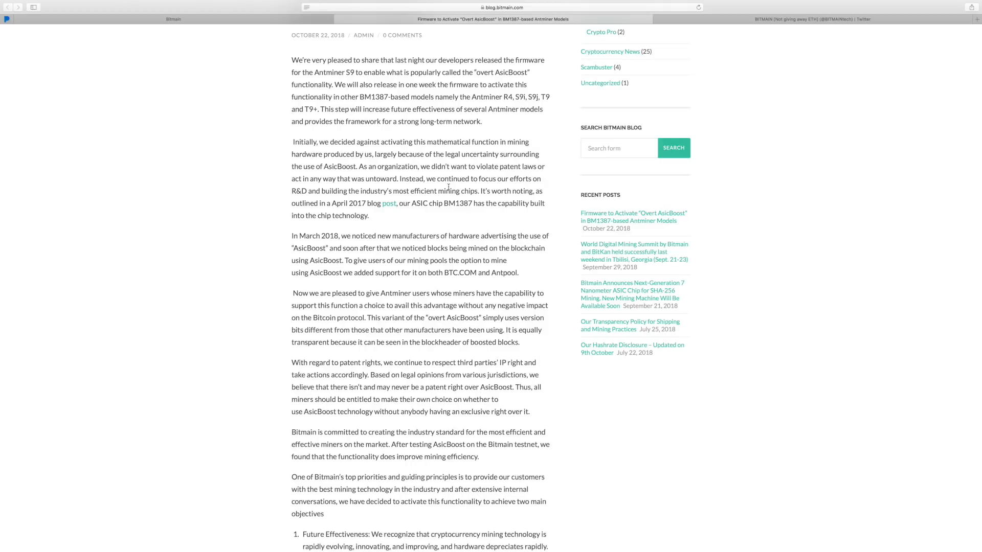
scroll(down, 3)
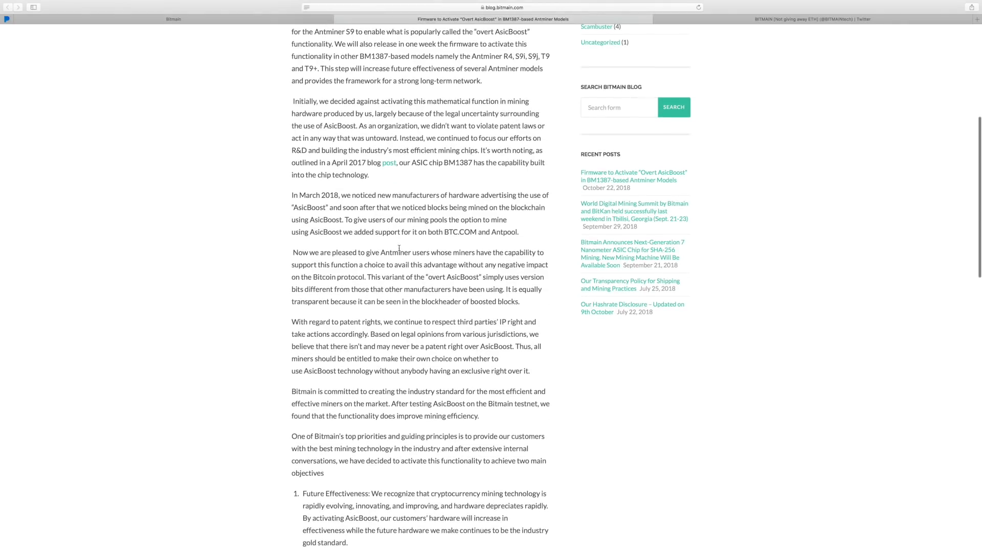
scroll(up, 3)
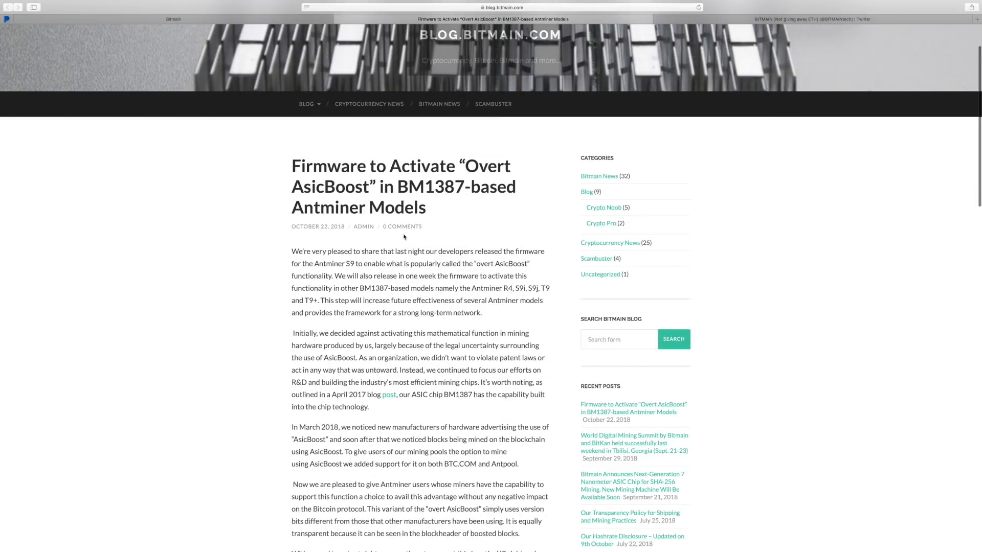